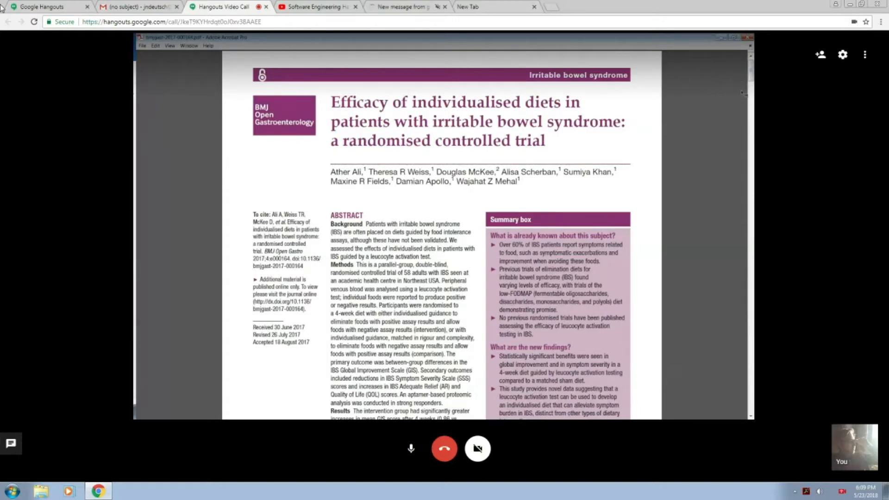
- Scroll past the title so the IBS diet trial abstract and Summary box are fully visible
{"action": "scroll", "scroll_direction": "down", "scroll_amount": 3}
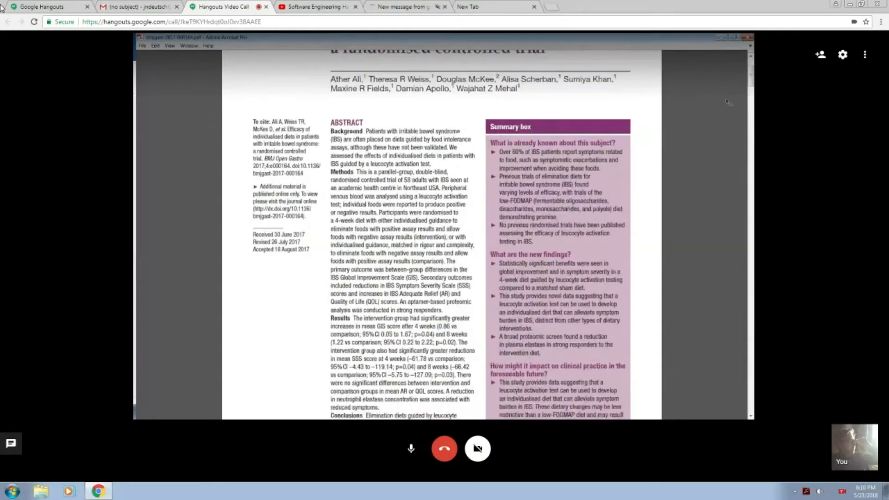
{"action": "scroll", "scroll_direction": "down", "scroll_amount": 3}
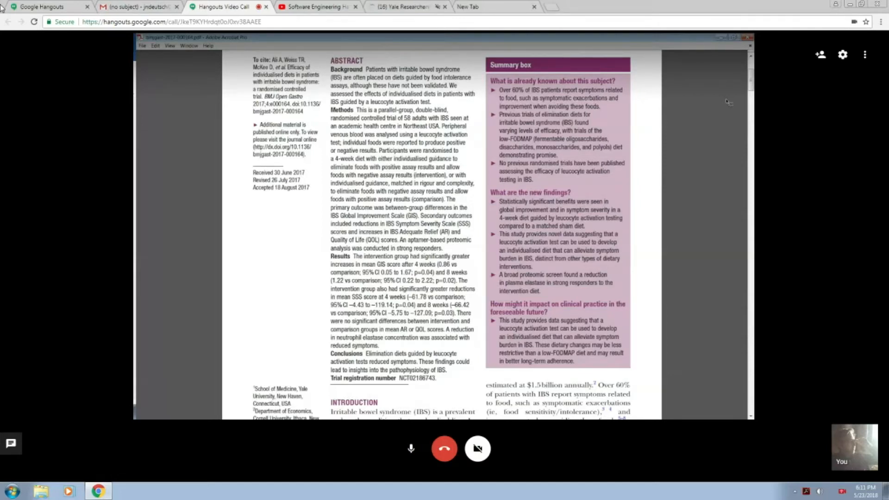
- Scroll through the page 2 Methods to the global improvement assessment and adherence section
{"action": "scroll", "scroll_direction": "down", "scroll_amount": 3}
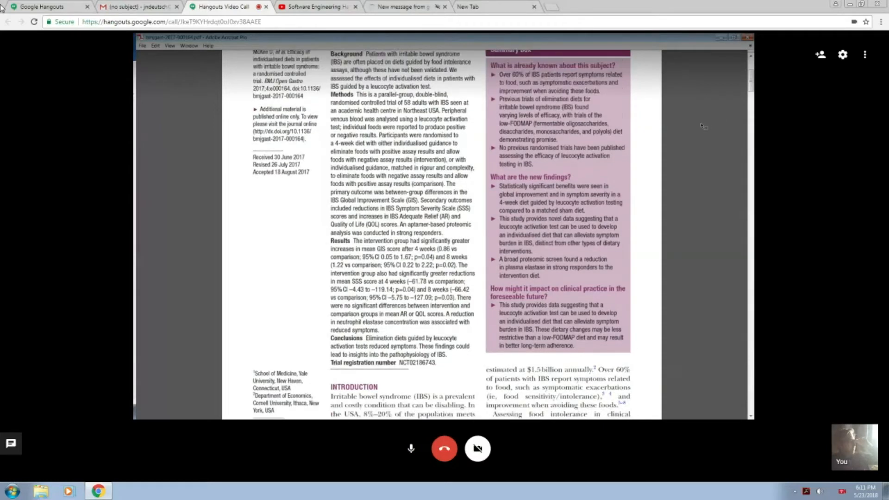
{"action": "scroll", "scroll_direction": "down", "scroll_amount": 3}
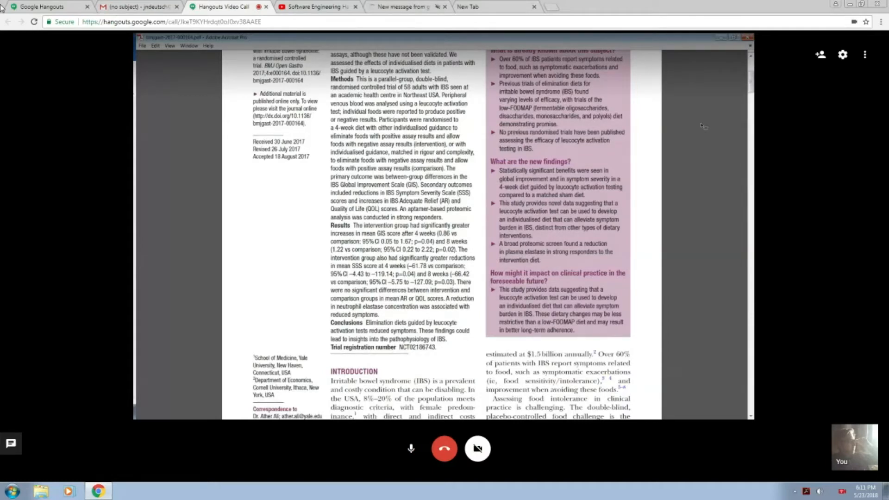
{"action": "scroll", "scroll_direction": "down", "scroll_amount": 3}
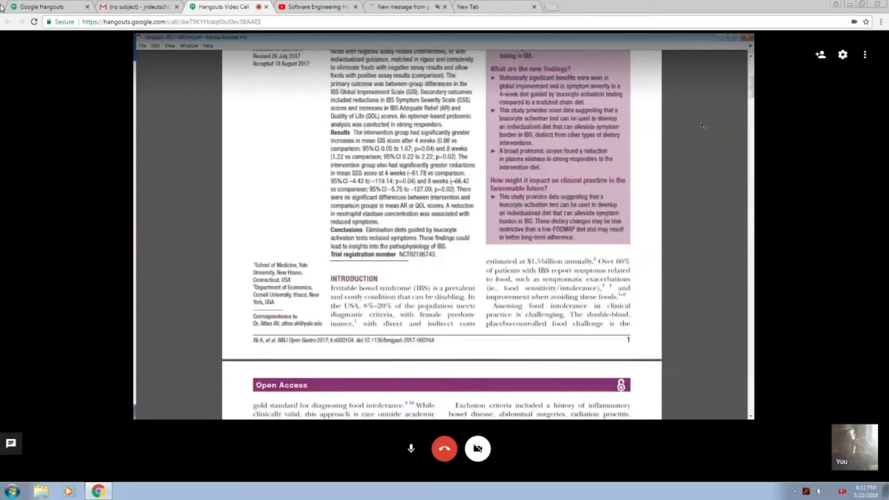
{"action": "scroll", "scroll_direction": "down", "scroll_amount": 3}
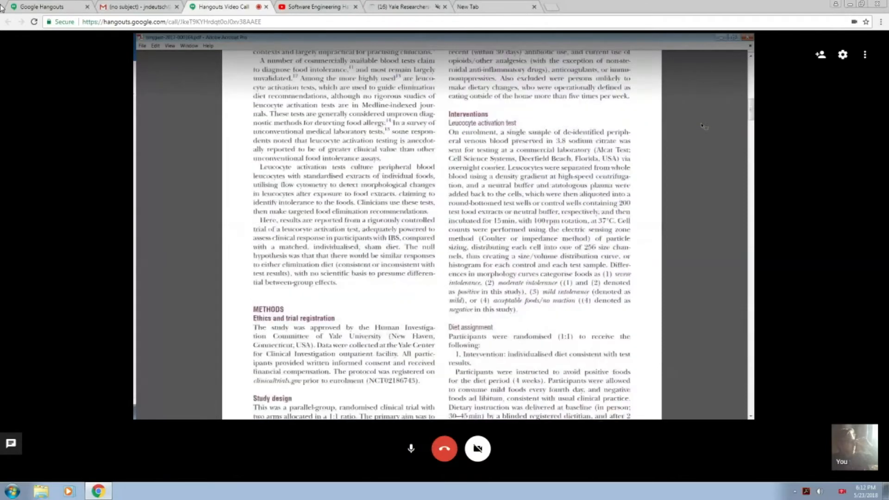
{"action": "scroll", "scroll_direction": "down", "scroll_amount": 3}
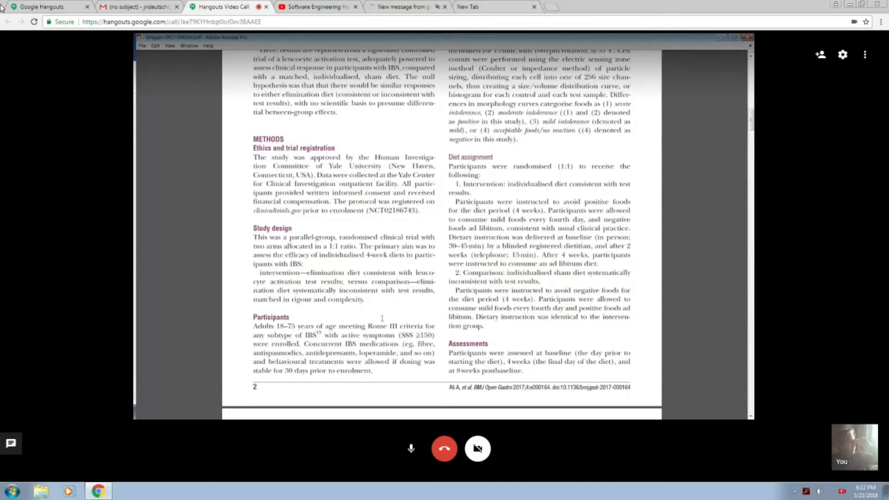
{"action": "mouse_move", "coordinate": [689, 274]}
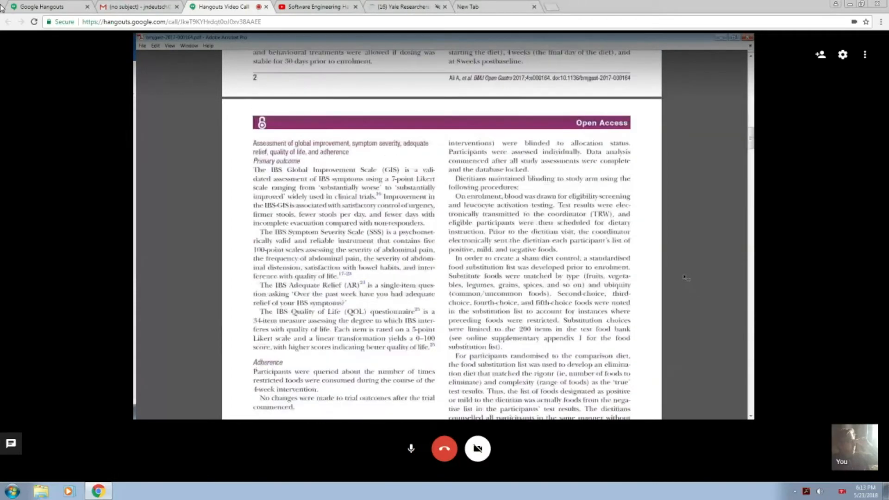
- Scroll into the Results until the whole Figure 1 CONSORT flow diagram is in view
{"action": "scroll", "scroll_direction": "down", "scroll_amount": 3}
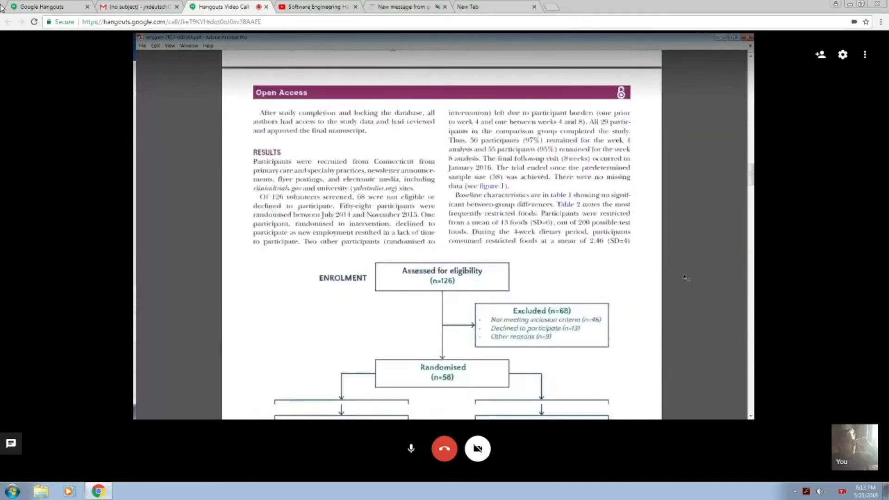
{"action": "scroll", "scroll_direction": "down", "scroll_amount": 3}
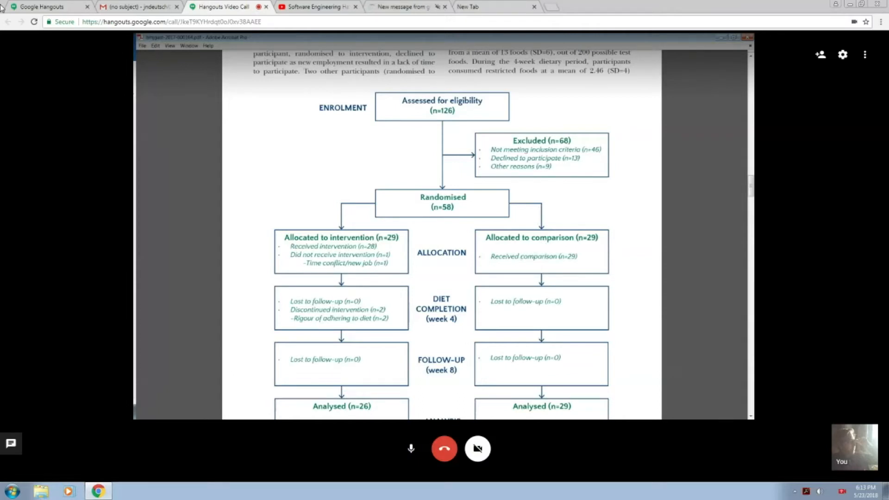
{"action": "scroll", "scroll_direction": "down", "scroll_amount": 3}
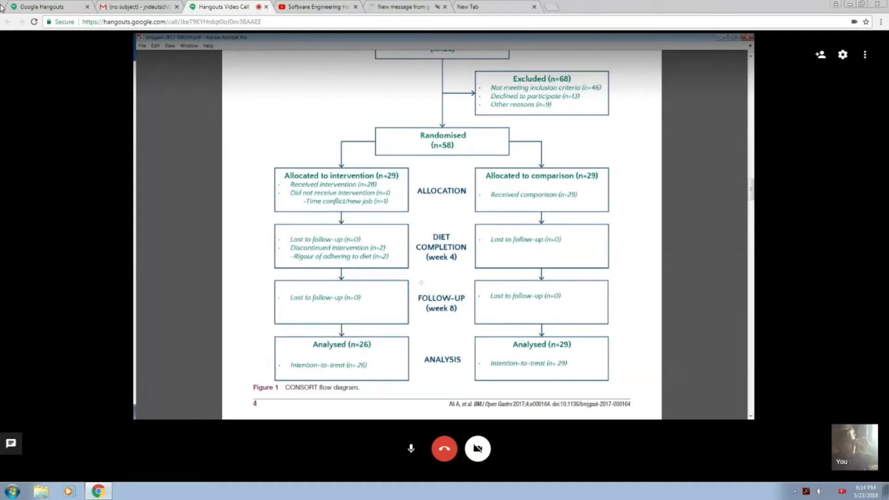
- Scroll to page 5 showing Table 1 baseline characteristics and Table 2 restricted foods
{"action": "scroll", "scroll_direction": "down", "scroll_amount": 3}
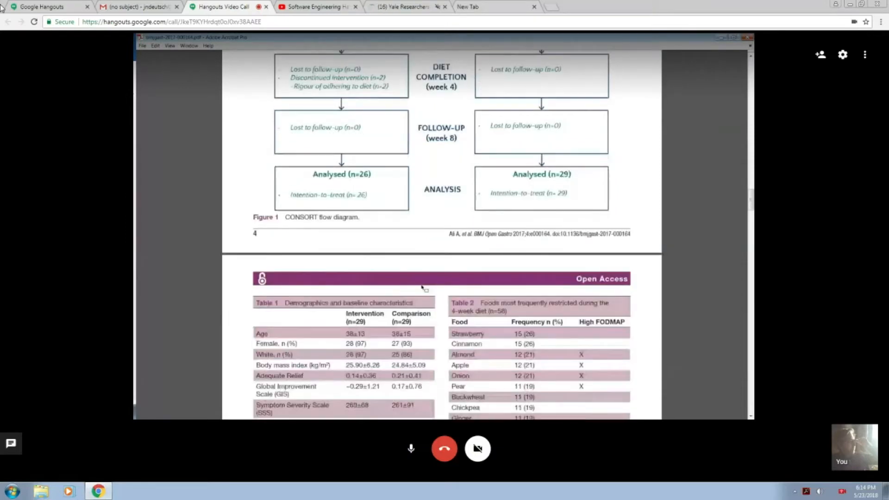
{"action": "scroll", "scroll_direction": "down", "scroll_amount": 3}
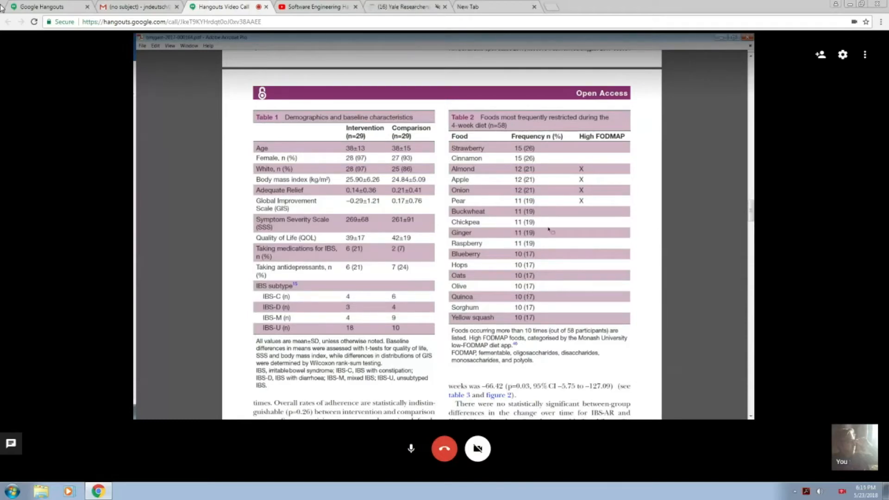
{"action": "mouse_move", "coordinate": [590, 279]}
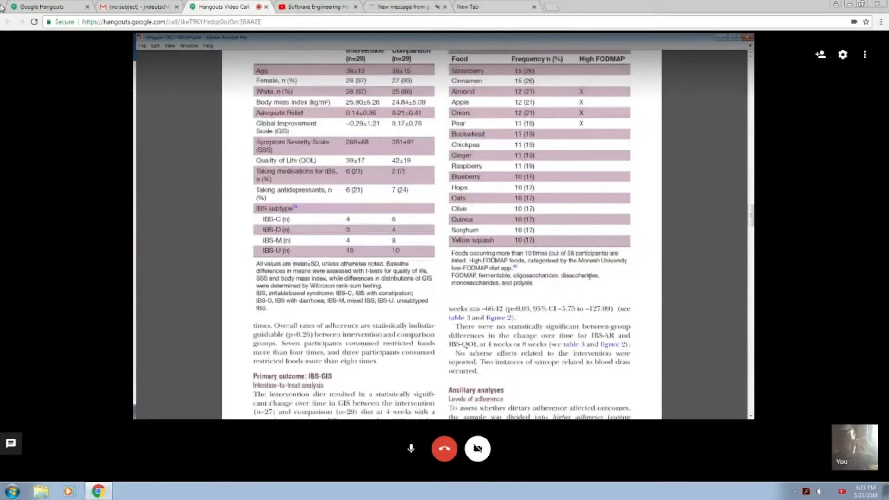
{"action": "scroll", "scroll_direction": "down", "scroll_amount": 3}
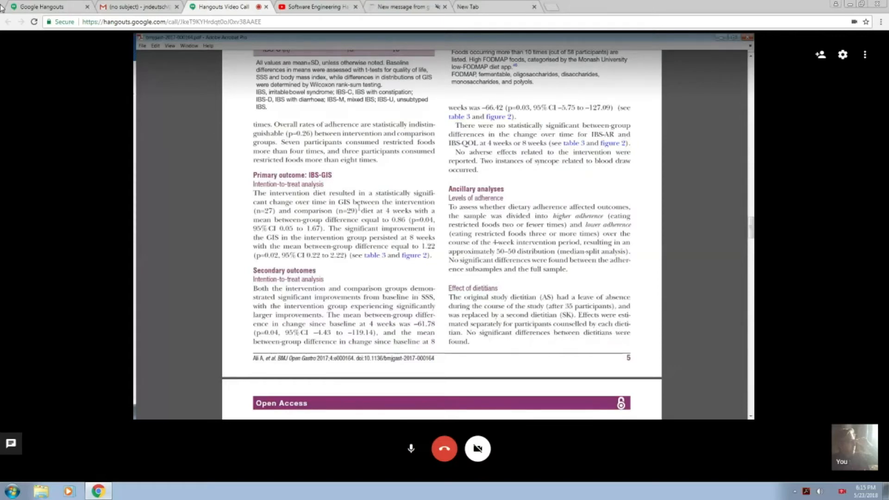
- Scroll past Table 3 treatment outcomes to Figure 2 panels C and D with caption
{"action": "scroll", "scroll_direction": "down", "scroll_amount": 3}
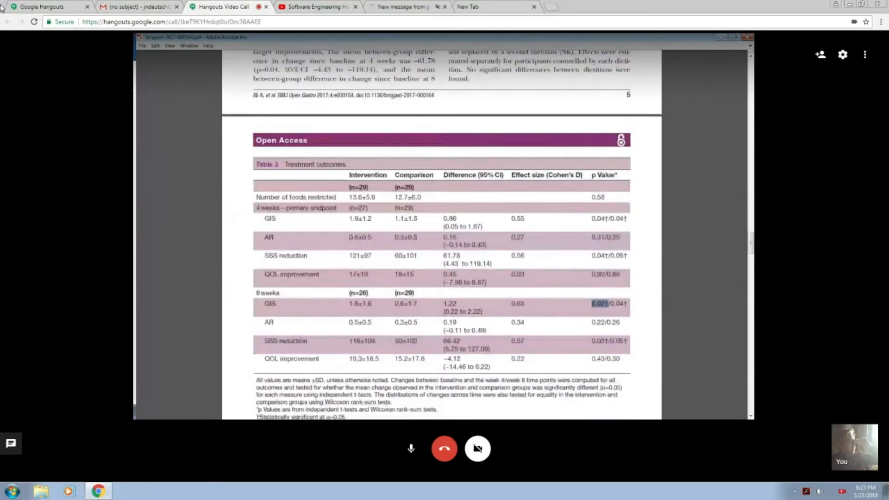
{"action": "scroll", "scroll_direction": "down", "scroll_amount": 3}
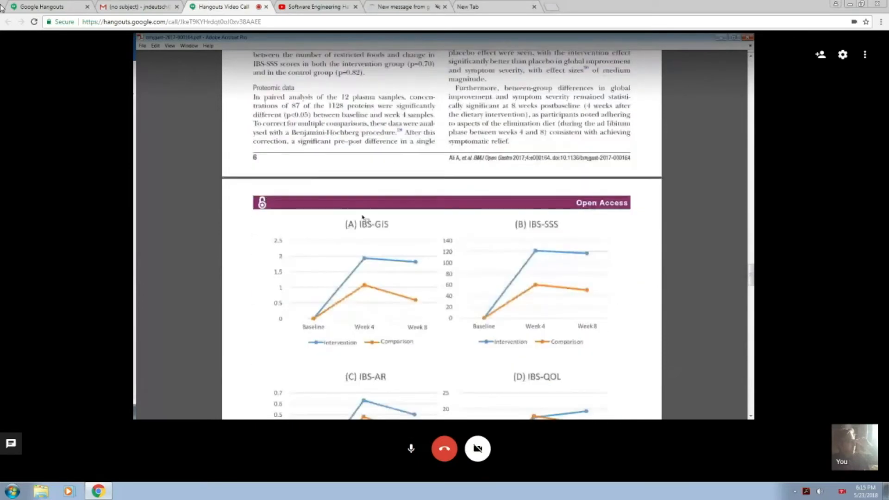
{"action": "scroll", "scroll_direction": "down", "scroll_amount": 3}
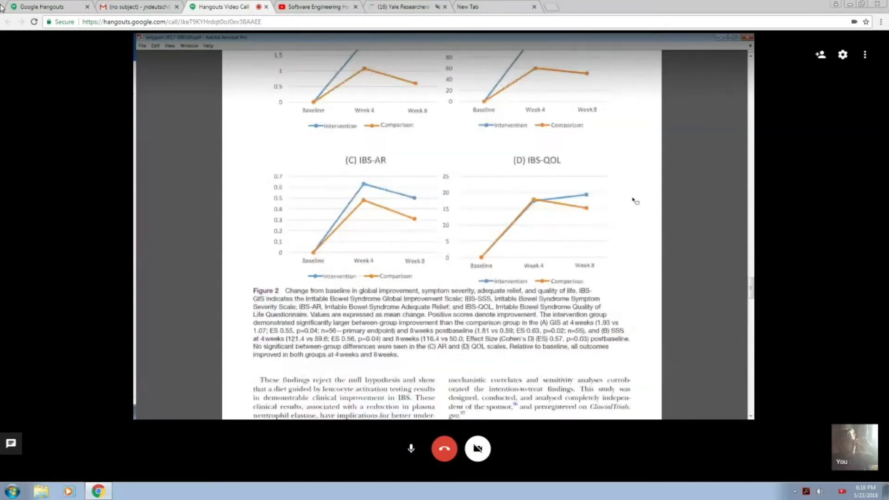
- Scroll to page 8 acknowledgements, then back to page 6's Proteomic data above Figure 2
{"action": "scroll", "scroll_direction": "down", "scroll_amount": 3}
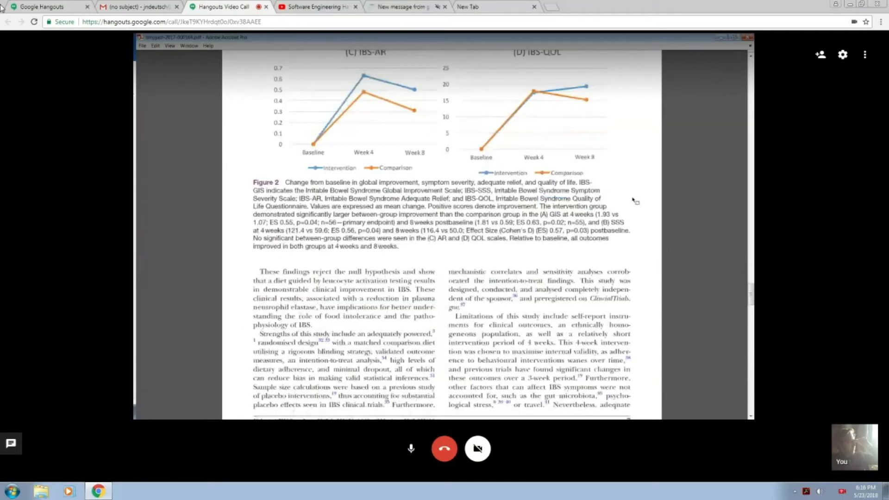
{"action": "scroll", "scroll_direction": "down", "scroll_amount": 3}
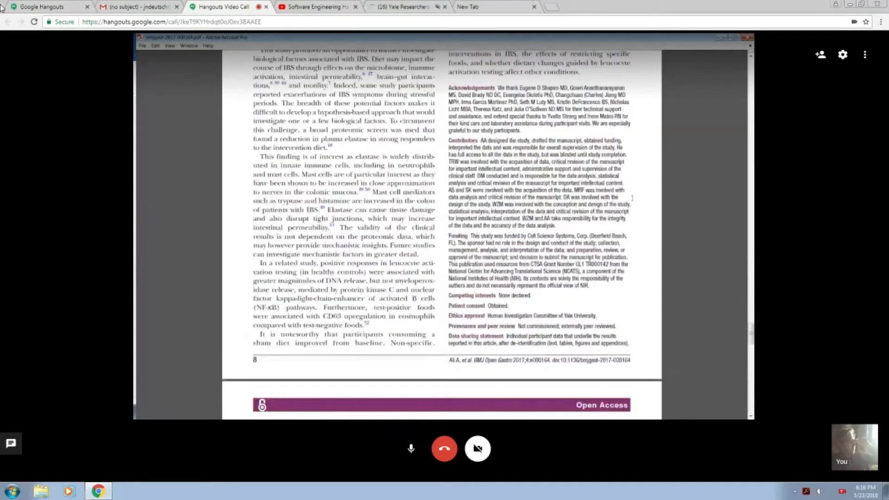
{"action": "scroll", "scroll_direction": "down", "scroll_amount": 3}
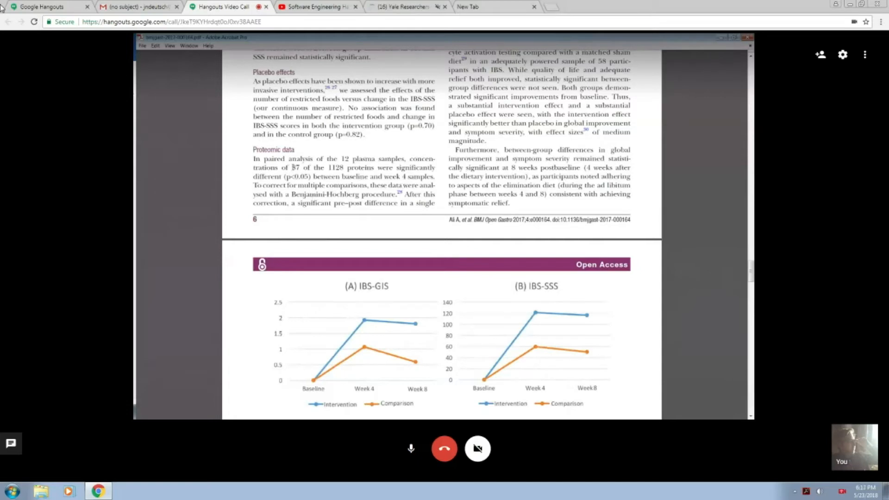
- Select the '87 of the 1128' proteins phrase in the Proteomic data paragraph
{"action": "left_click_drag", "start_coordinate": [290, 168], "coordinate": [345, 168]}
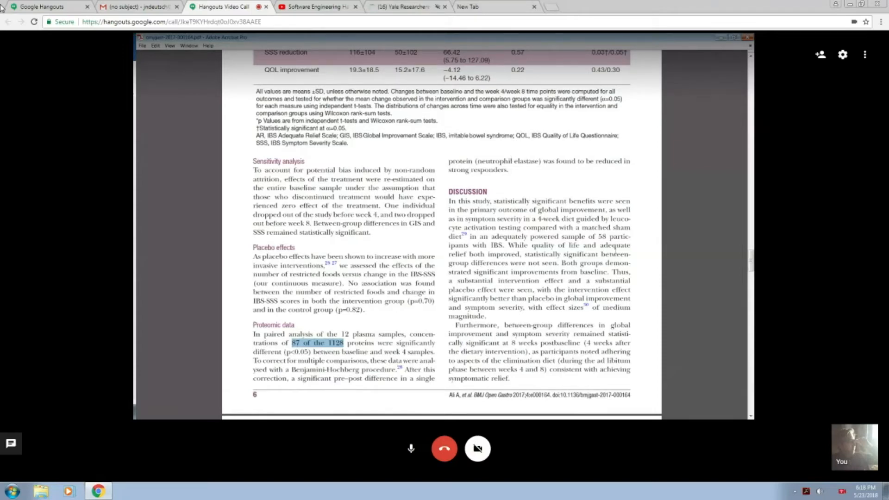
- Show the leukocyte activation paper's abstract: methods, results, conclusion and background
{"action": "scroll", "scroll_direction": "down", "scroll_amount": 3}
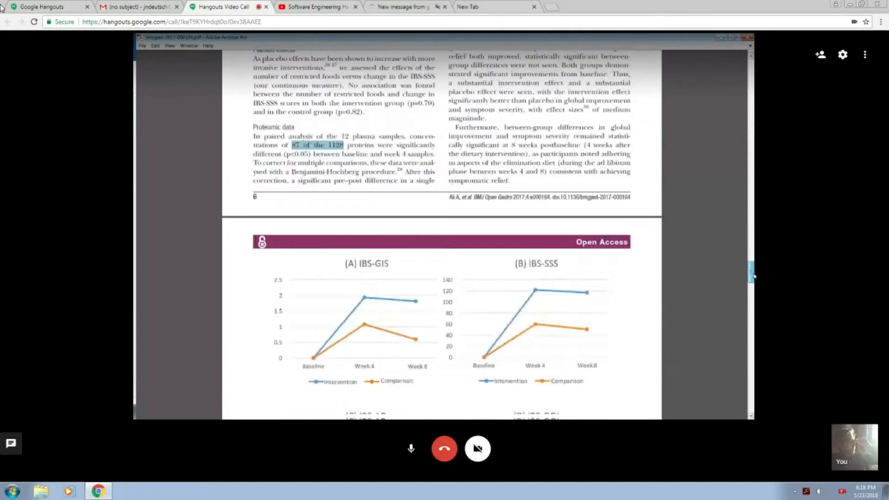
{"action": "scroll", "scroll_direction": "down", "scroll_amount": 3}
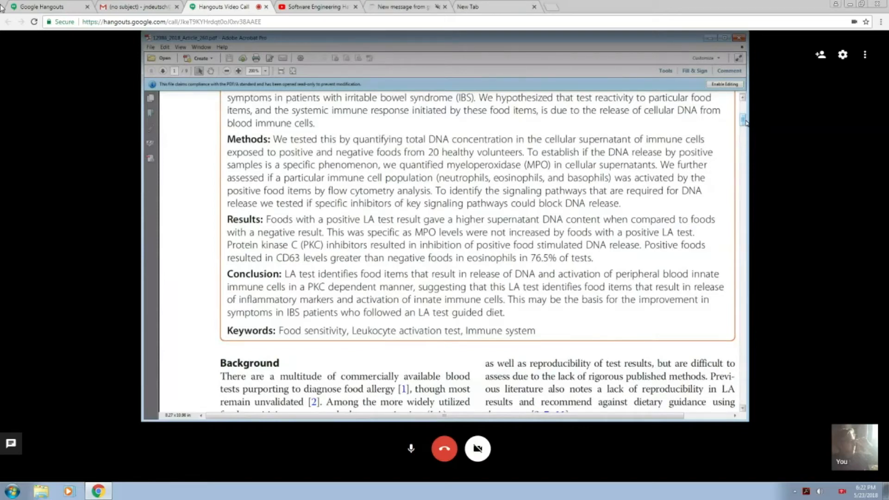
- Scroll from the abstract into the Background on the commercial LA test study
{"action": "scroll", "scroll_direction": "down", "scroll_amount": 3}
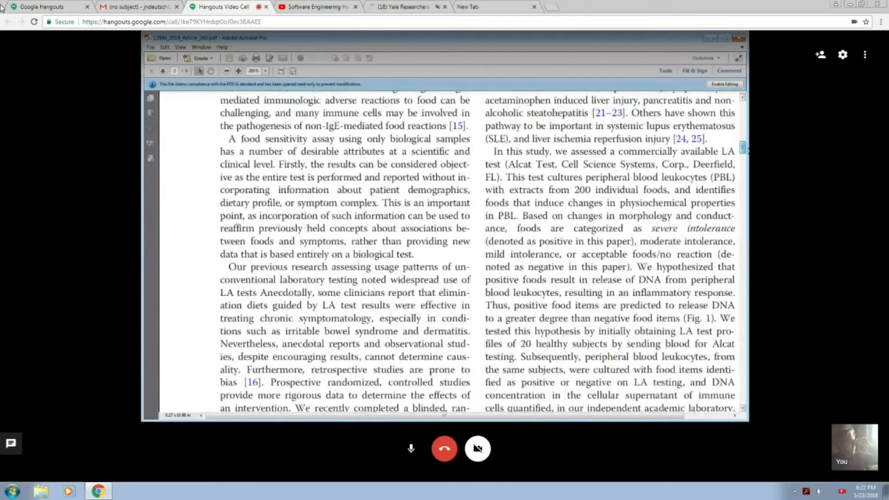
{"action": "left_click", "coordinate": [163, 70]}
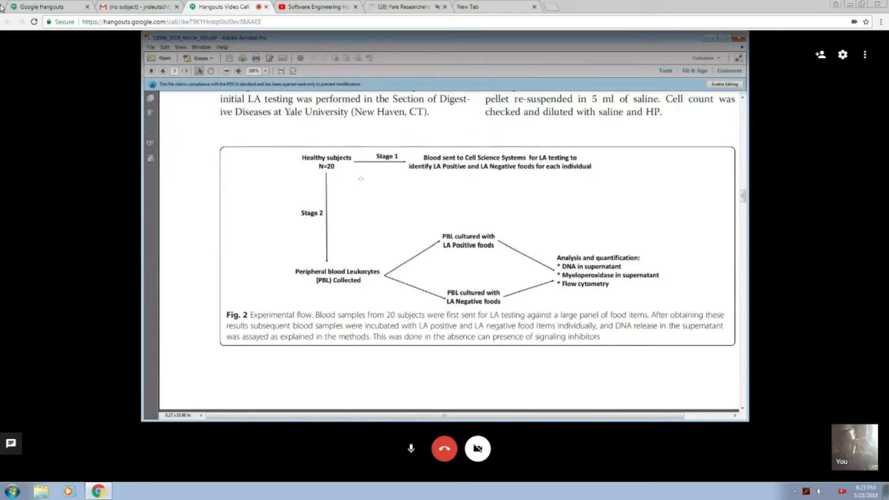
{"action": "mouse_move", "coordinate": [332, 226]}
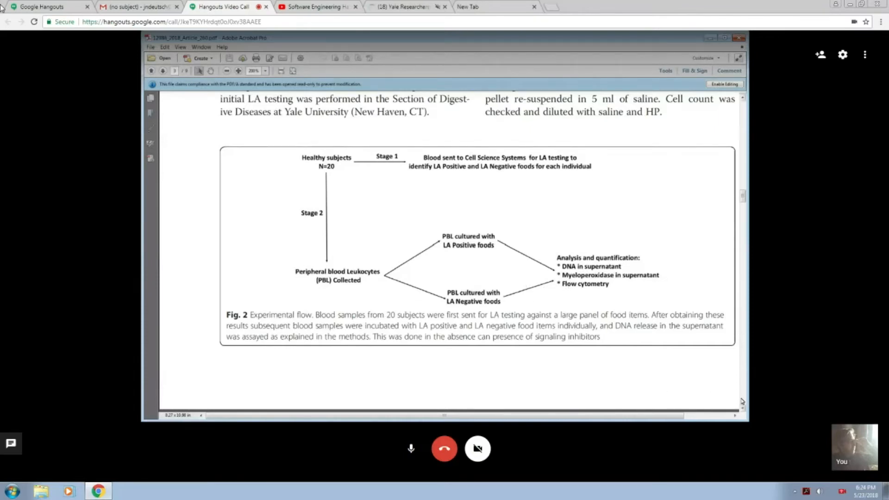
- Scroll until Figure 3's DNA release bar charts, panel c and full caption are visible
{"action": "scroll", "scroll_direction": "down", "scroll_amount": 3}
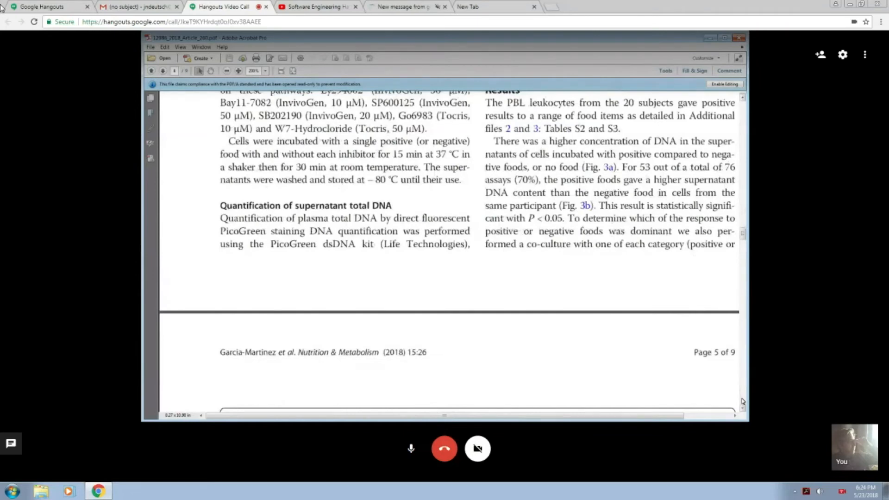
{"action": "scroll", "scroll_direction": "down", "scroll_amount": 3}
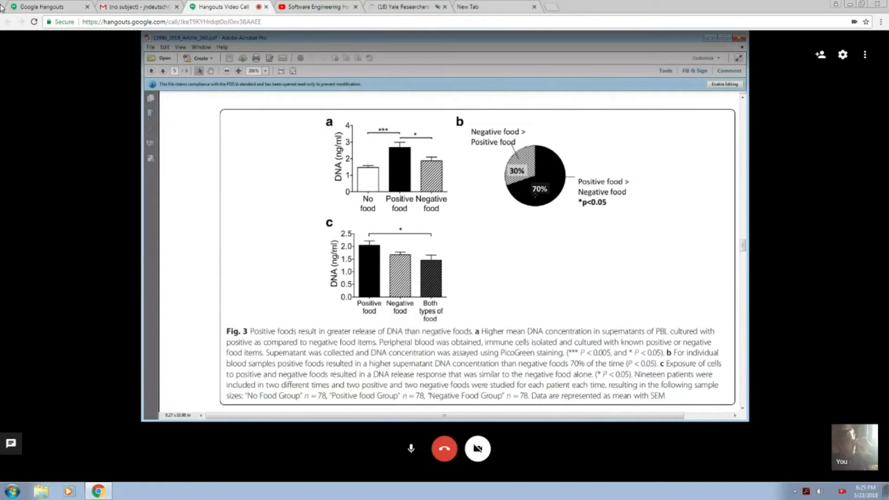
{"action": "scroll", "scroll_direction": "down", "scroll_amount": 3}
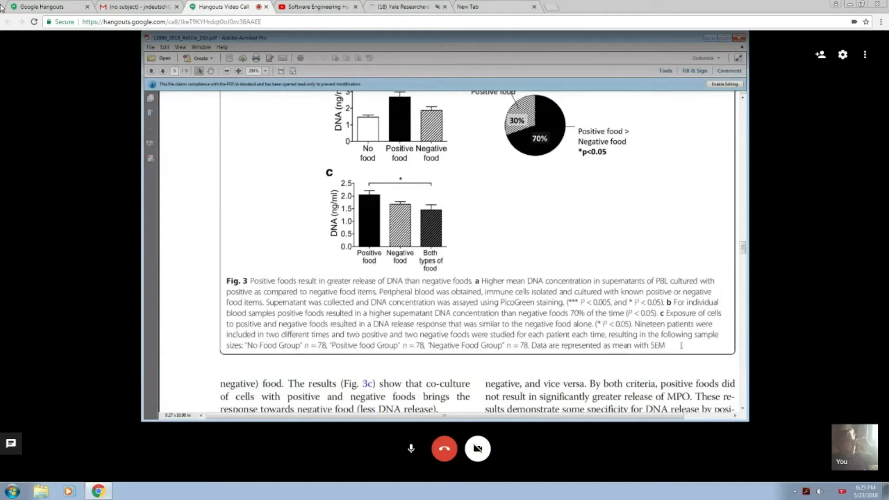
- Scroll past Figure 4's myeloperoxidase results to Figure 5's signaling-inhibitor chart and caption
{"action": "scroll", "scroll_direction": "down", "scroll_amount": 3}
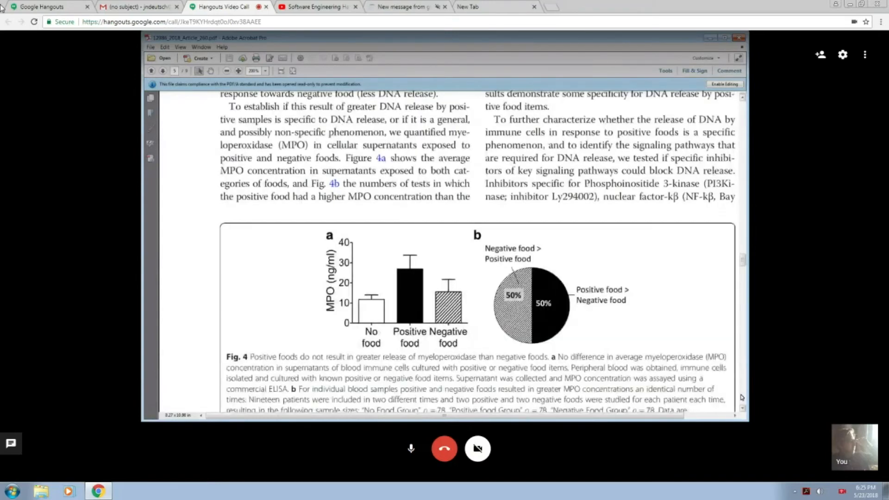
{"action": "scroll", "scroll_direction": "down", "scroll_amount": 3}
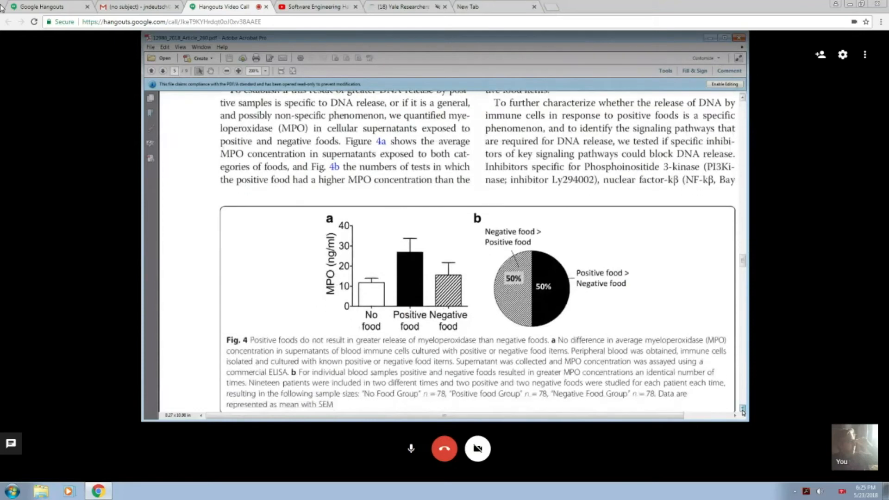
{"action": "scroll", "scroll_direction": "down", "scroll_amount": 3}
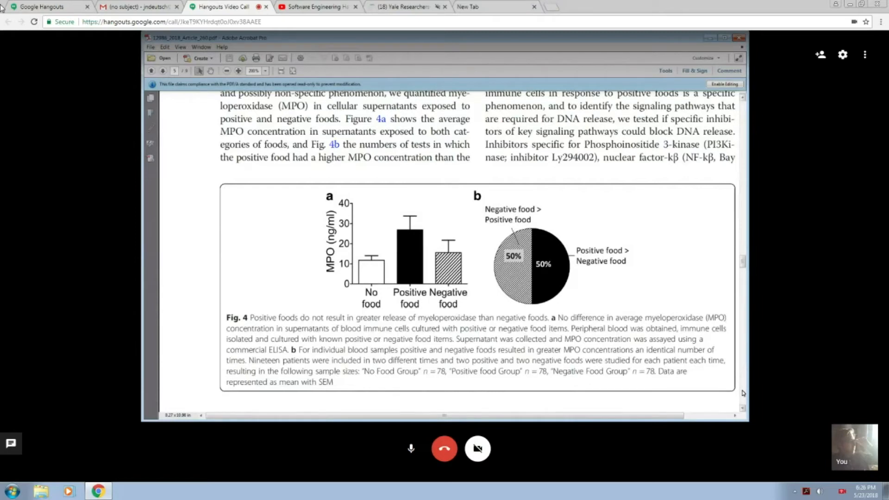
{"action": "scroll", "scroll_direction": "down", "scroll_amount": 3}
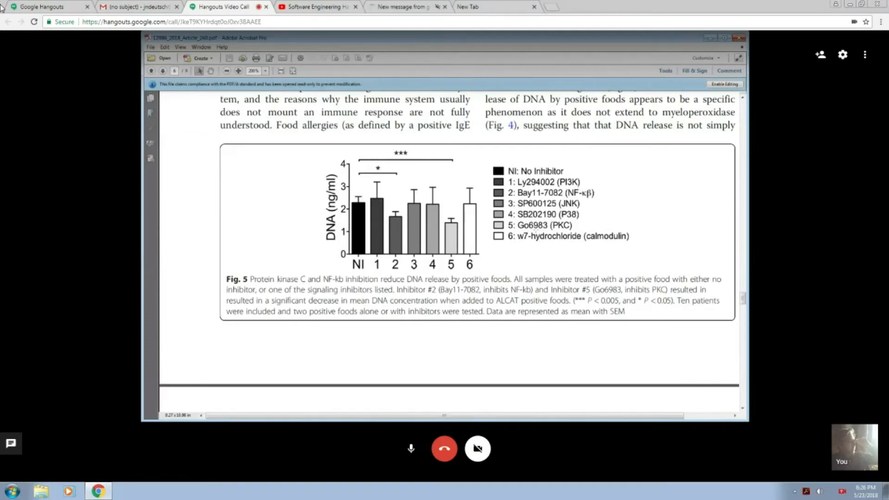
{"action": "scroll", "scroll_direction": "down", "scroll_amount": 3}
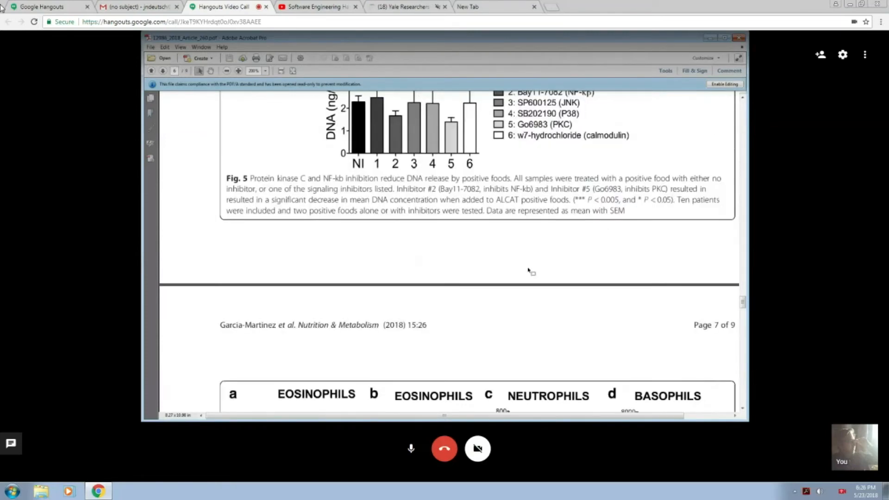
{"action": "scroll", "scroll_direction": "down", "scroll_amount": 3}
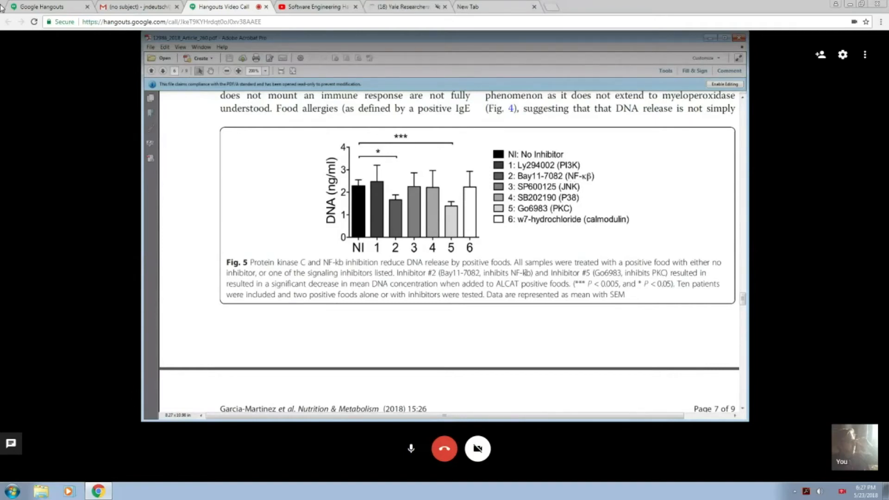
- Scroll to page 7 showing Figure 6's CD63 charts for eosinophils, neutrophils and basophils with caption
{"action": "scroll", "scroll_direction": "down", "scroll_amount": 3}
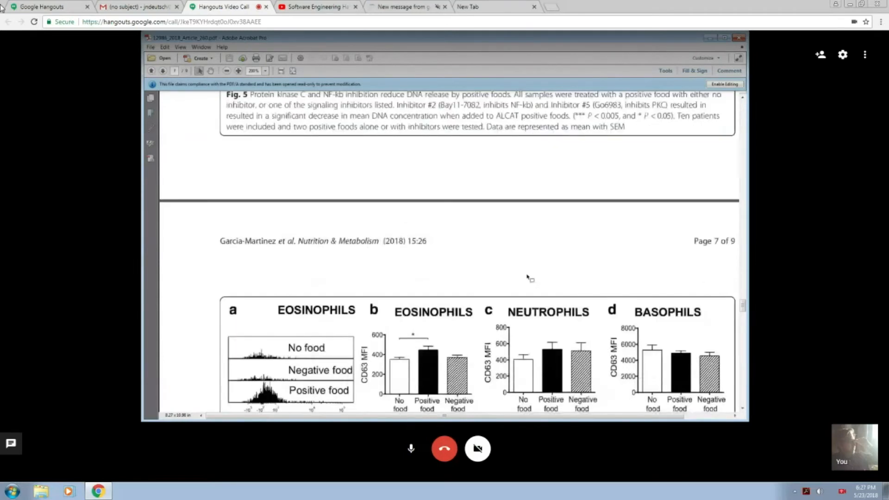
{"action": "scroll", "scroll_direction": "down", "scroll_amount": 3}
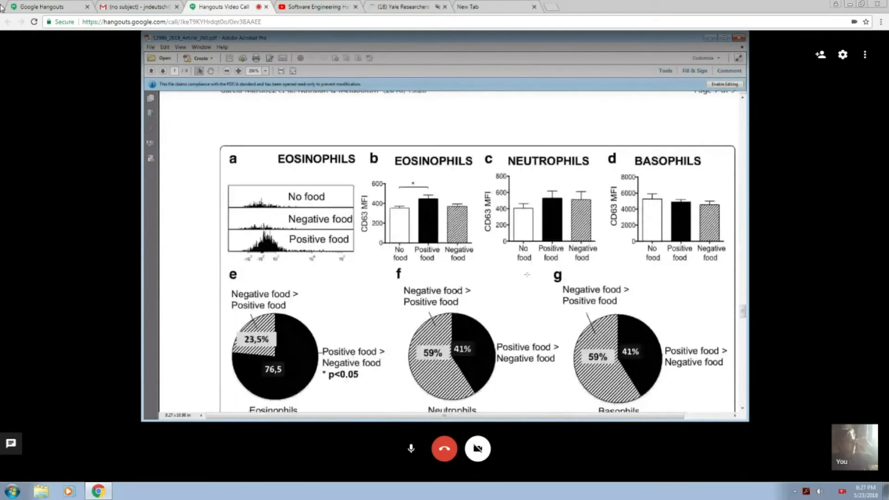
{"action": "scroll", "scroll_direction": "down", "scroll_amount": 3}
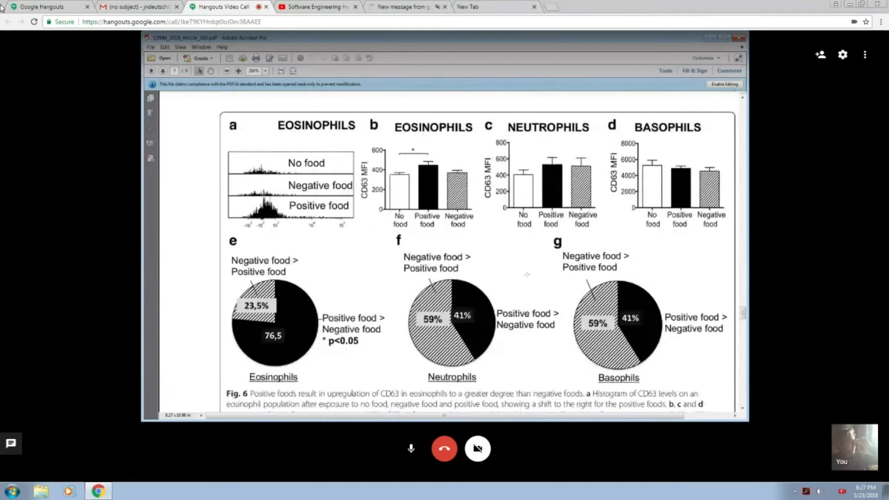
{"action": "scroll", "scroll_direction": "down", "scroll_amount": 3}
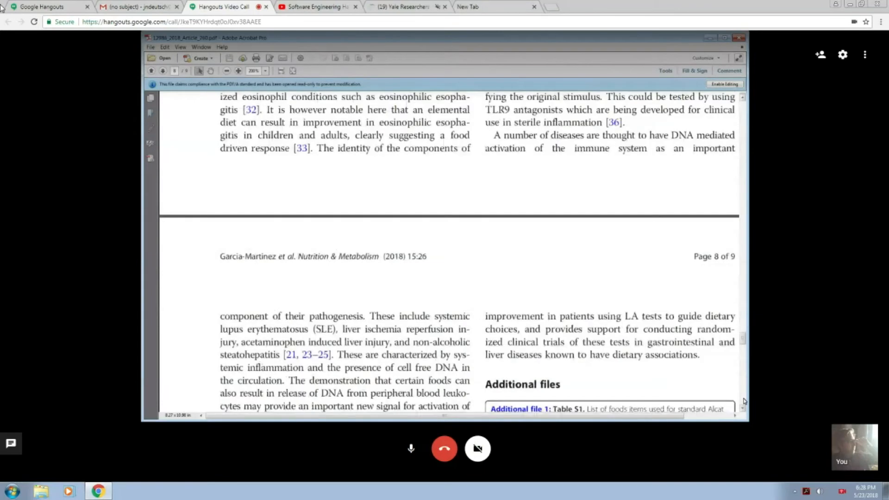
{"action": "scroll", "scroll_direction": "down", "scroll_amount": 3}
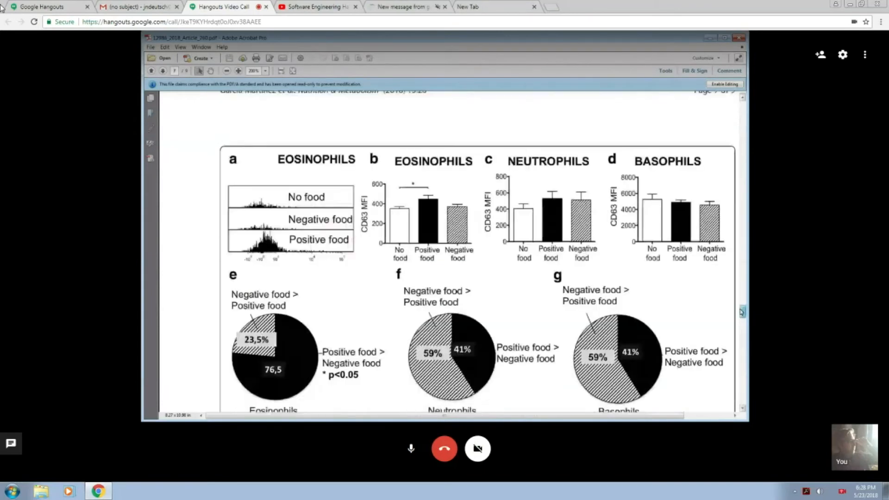
{"action": "scroll", "scroll_direction": "down", "scroll_amount": 3}
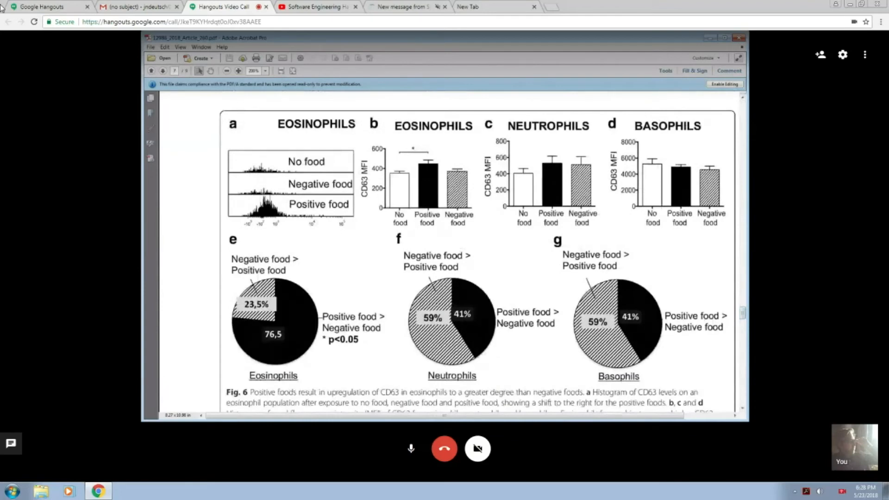